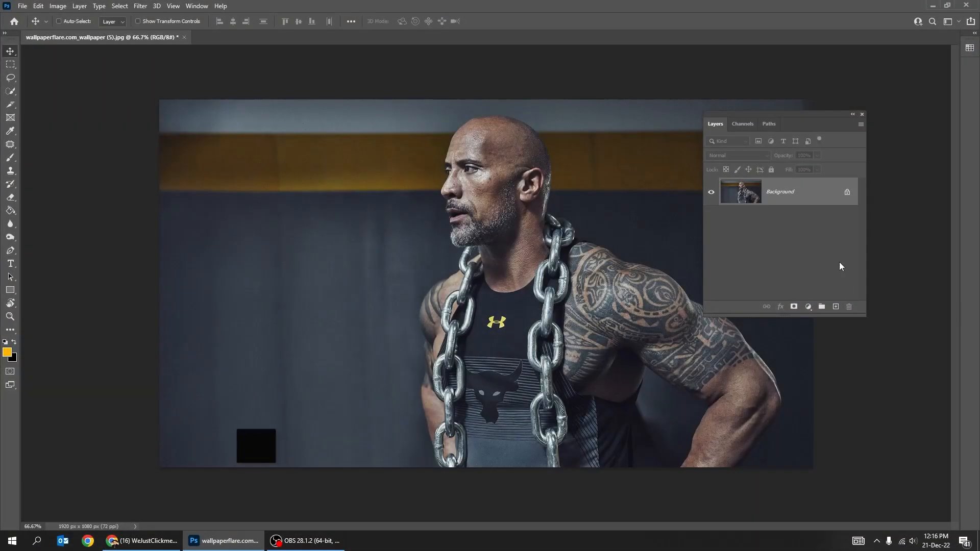
# Duplicate the photo and cut the man out onto a masked layer with his outline selected
pyautogui.press('Ctrl+J')
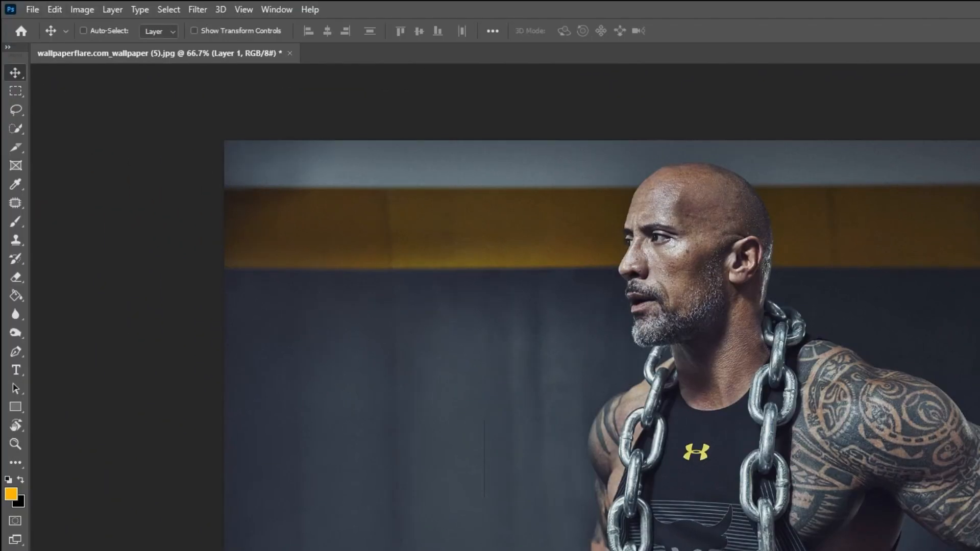
pyautogui.click(168, 10)
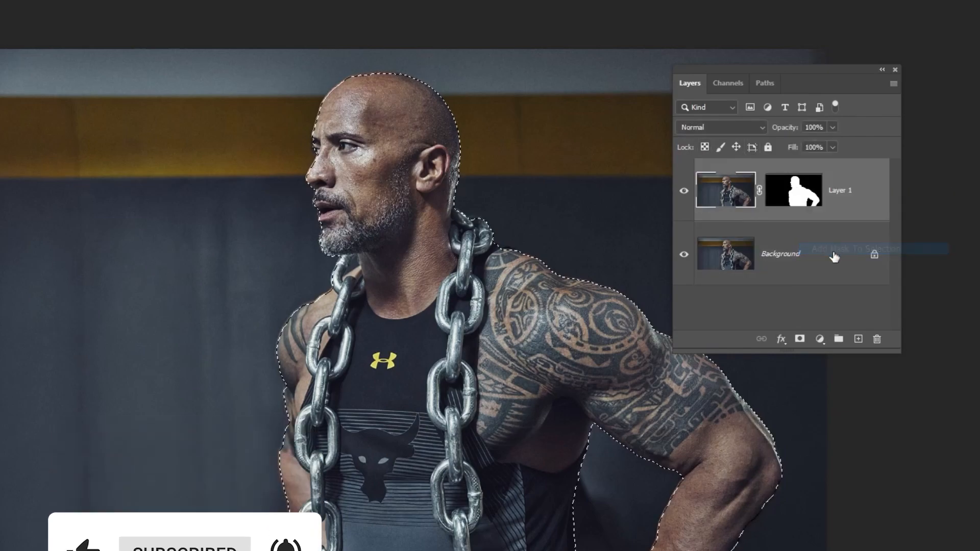
# Expand the man's selection by 15 pixels and make the Background layer active
pyautogui.click(168, 9)
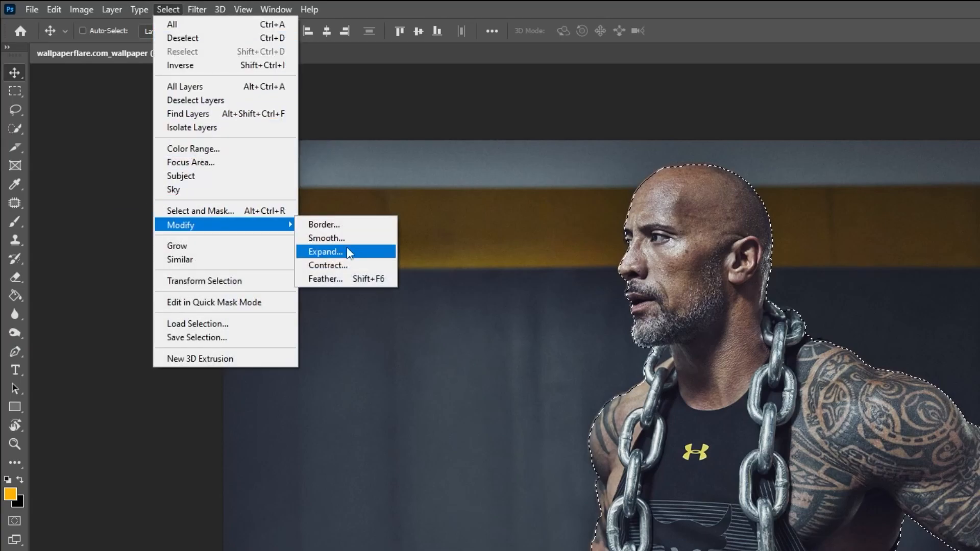
pyautogui.click(326, 251)
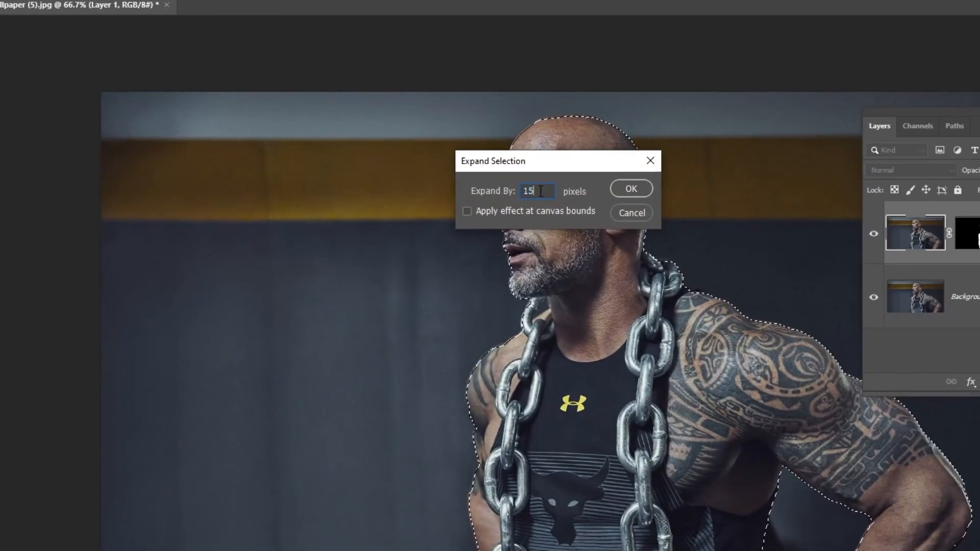
pyautogui.click(631, 188)
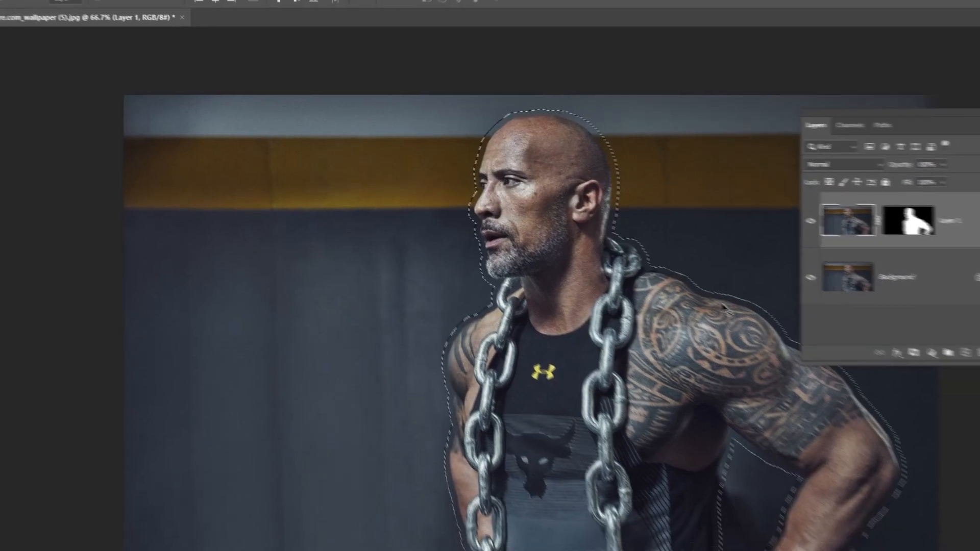
pyautogui.click(784, 268)
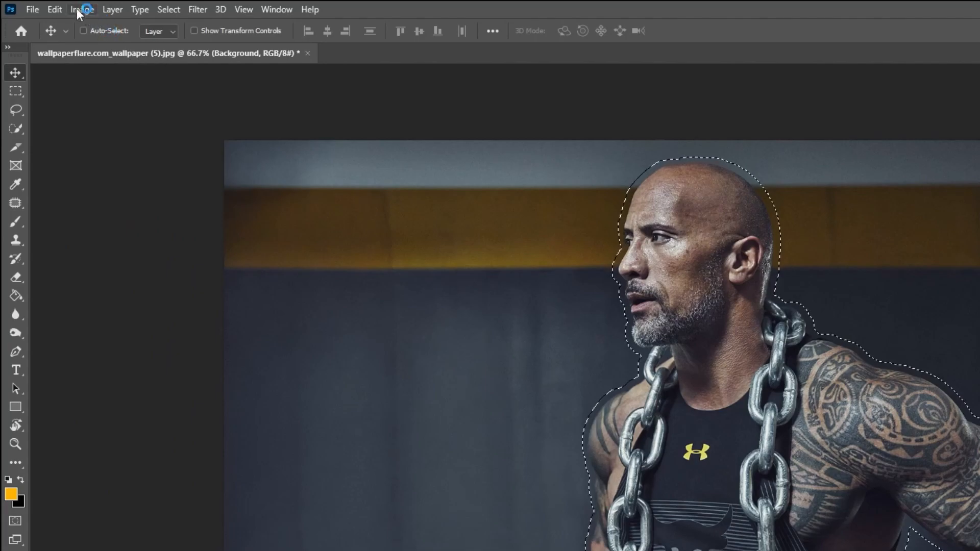
# Content-aware fill the man's area on the Background with matching wall texture
pyautogui.click(55, 9)
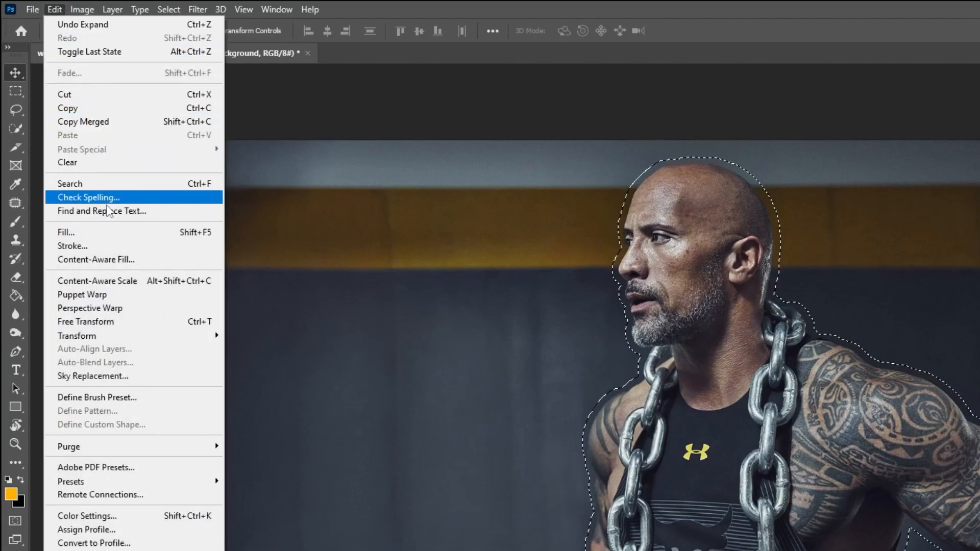
pyautogui.click(96, 260)
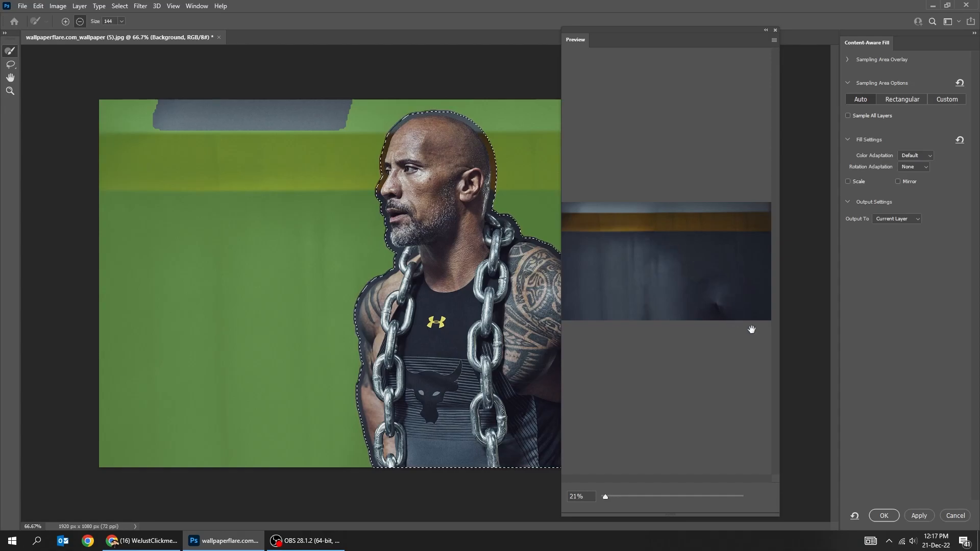
pyautogui.click(883, 516)
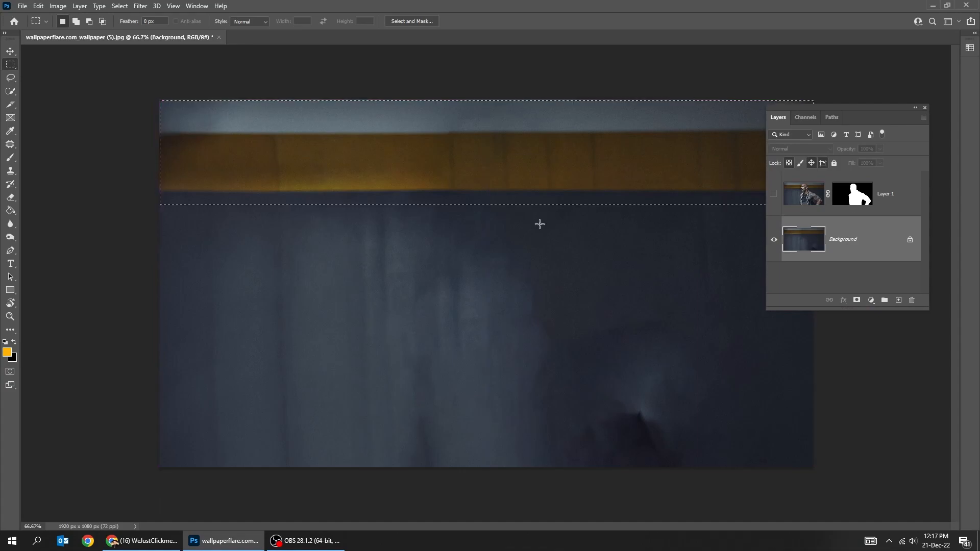
# Content-aware fill the yellow top band with plain dark wall
pyautogui.click(46, 5)
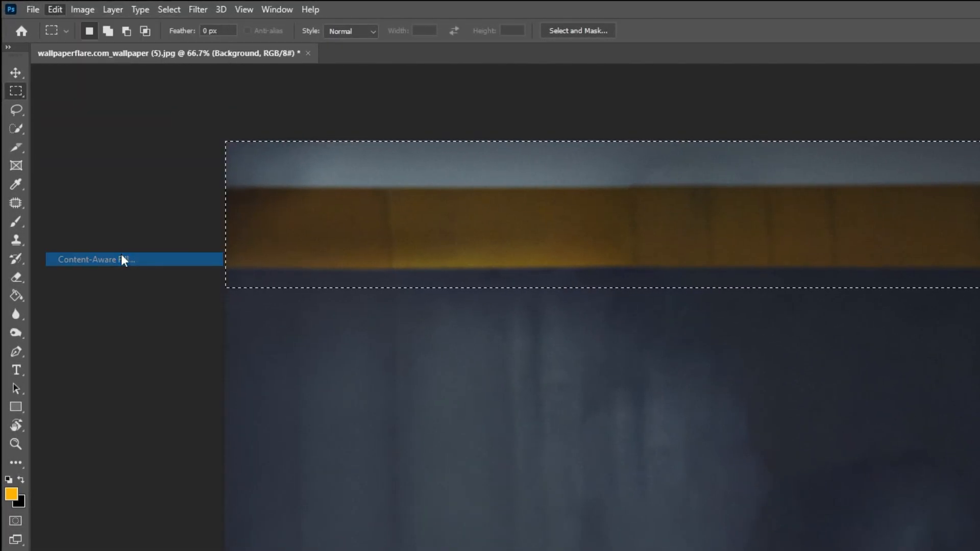
pyautogui.click(97, 260)
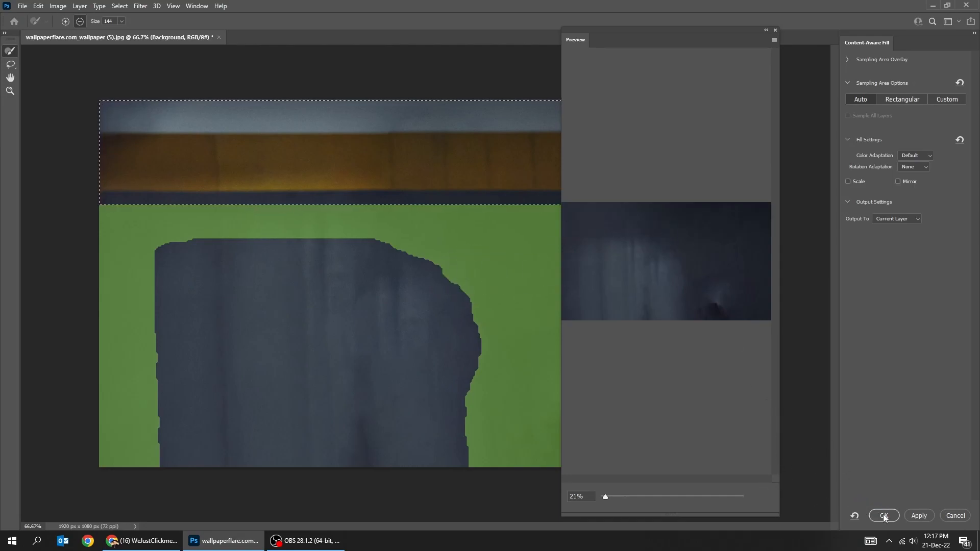
pyautogui.click(884, 515)
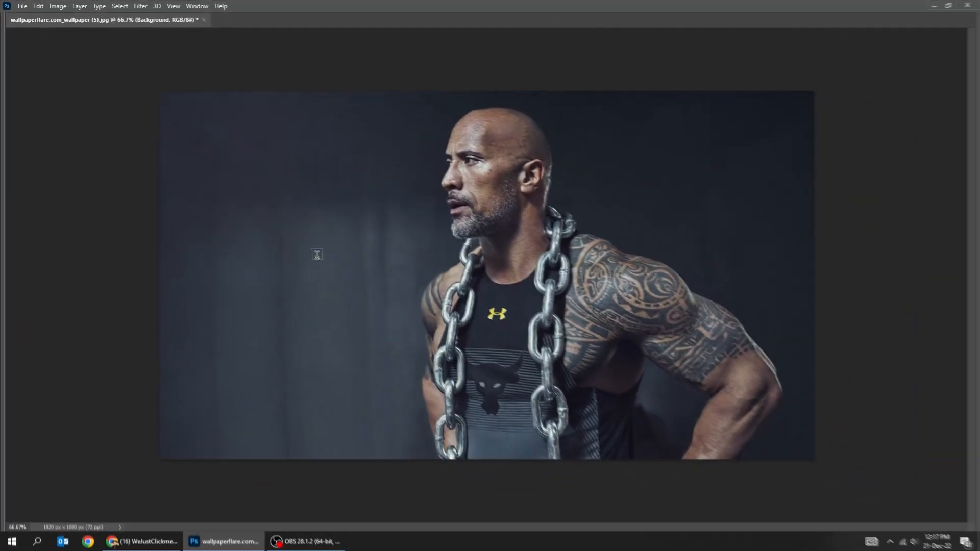
# Add yellow WORKOUT text, stretch it across the image and centre it behind the man
pyautogui.write('WORKOUT')
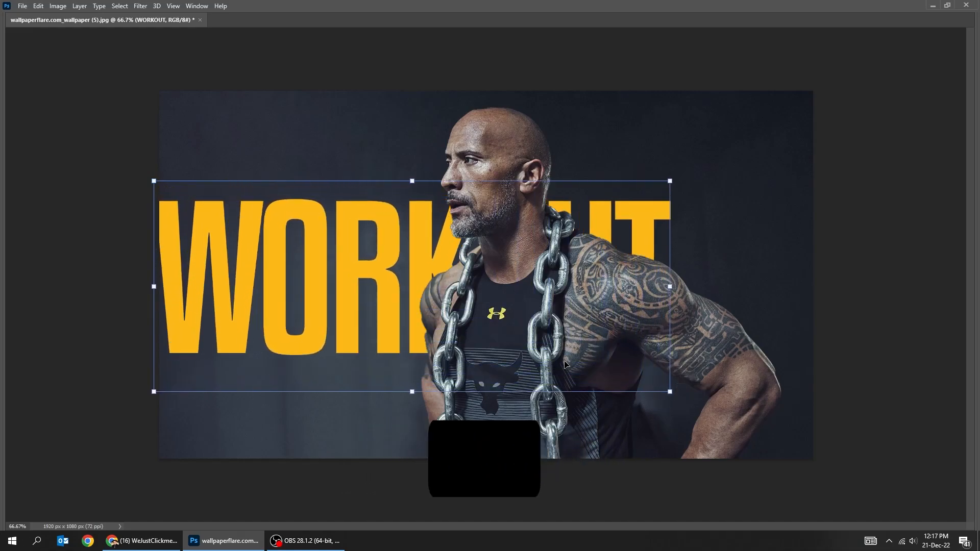
pyautogui.moveTo(670, 182); pyautogui.dragTo(754, 140)
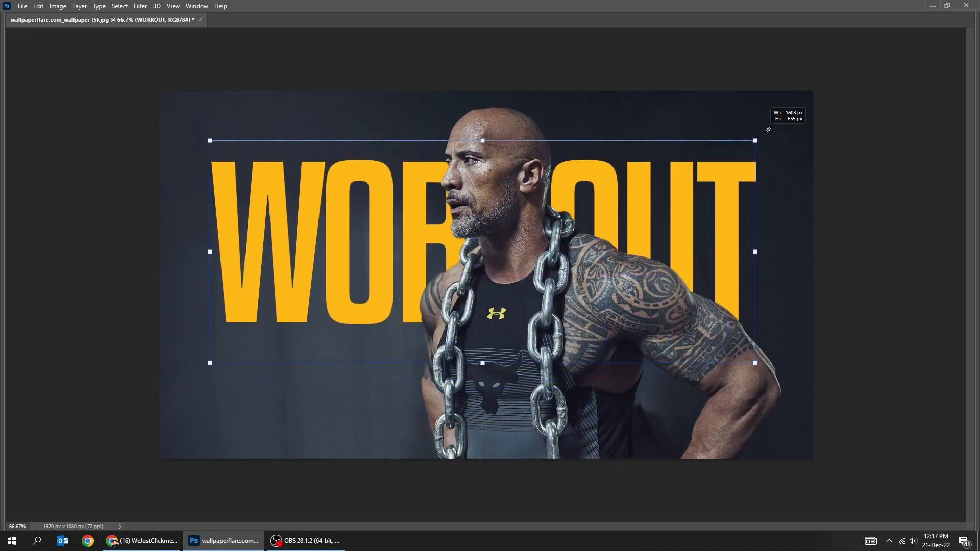
pyautogui.moveTo(211, 140); pyautogui.dragTo(191, 114)
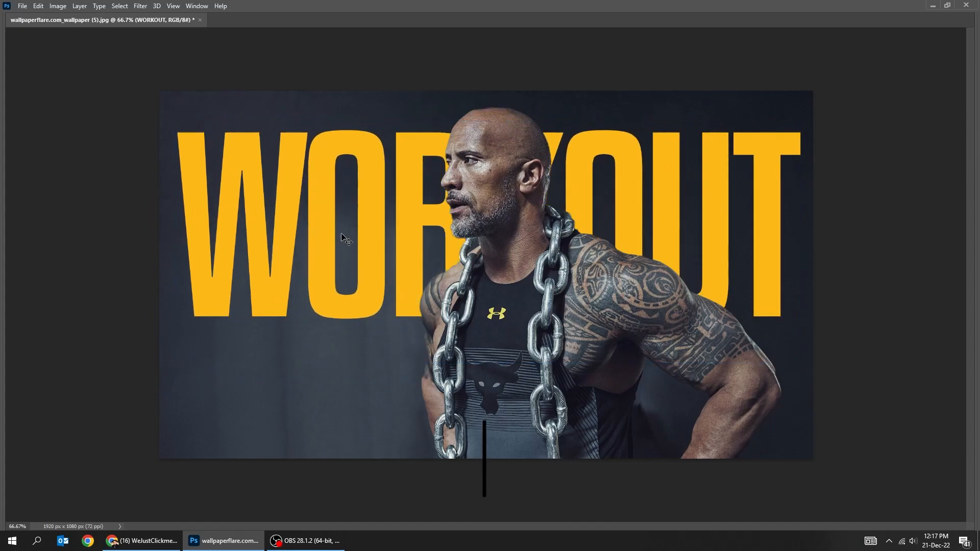
pyautogui.press('Ctrl+A')
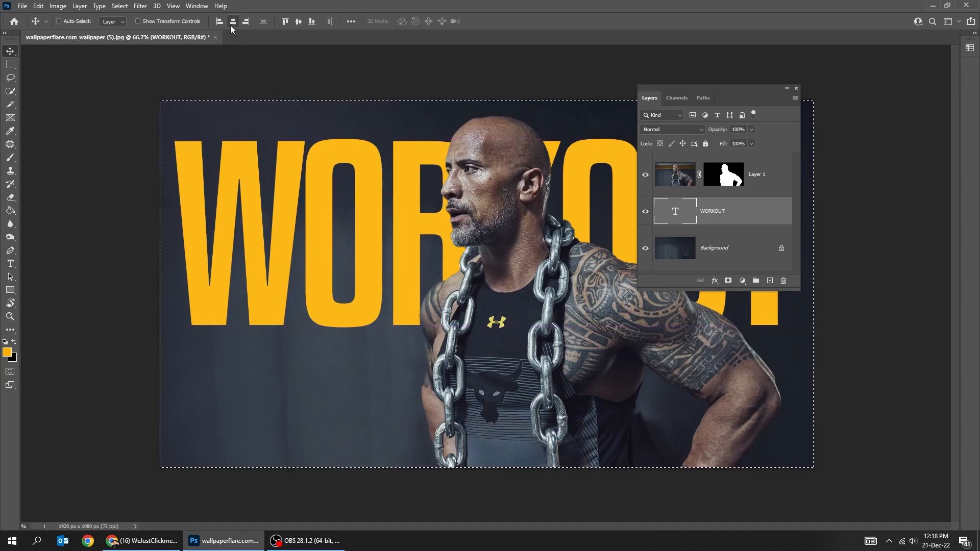
pyautogui.press('Ctrl+D')
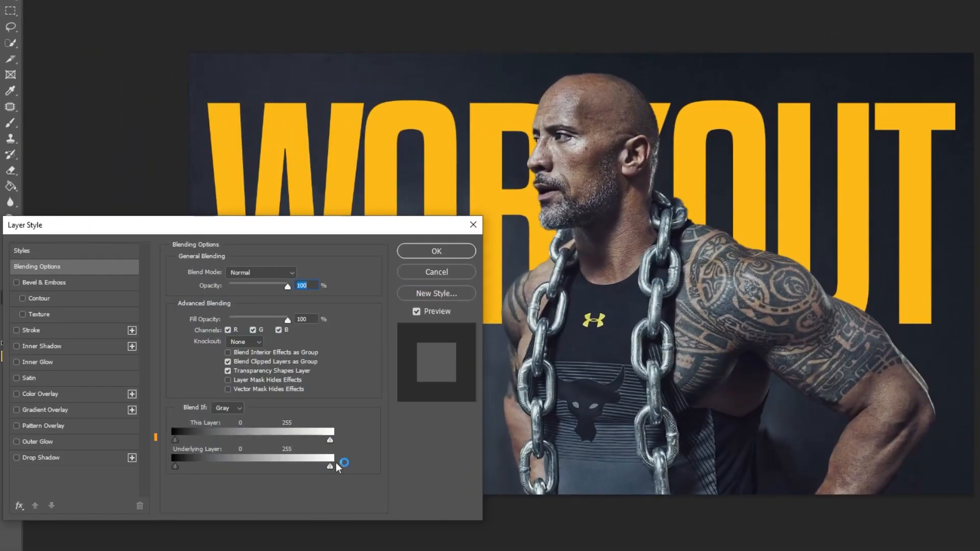
# Split the Underlying Layer Blend If slider so dark wall texture shows through the letters
pyautogui.moveTo(330, 466); pyautogui.dragTo(177, 470)
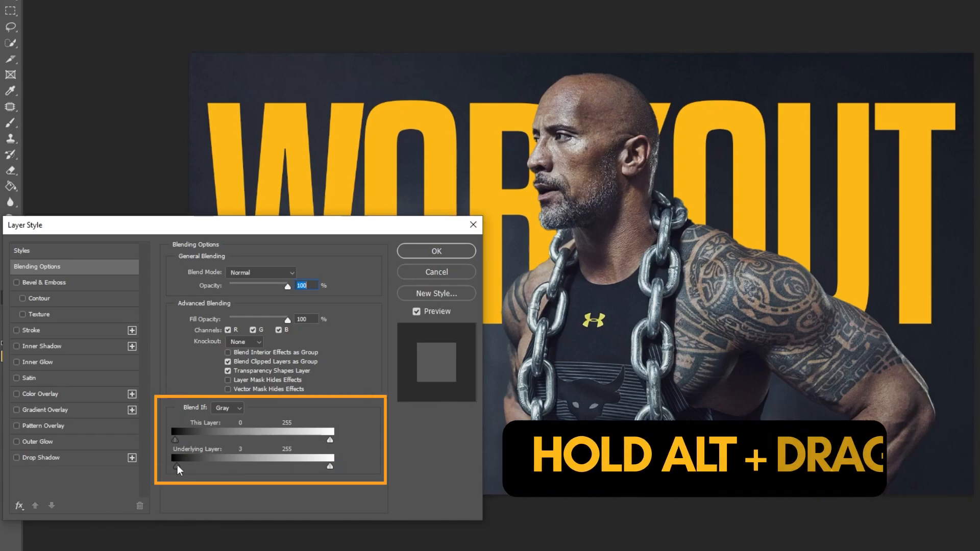
pyautogui.moveTo(178, 466); pyautogui.dragTo(209, 467)
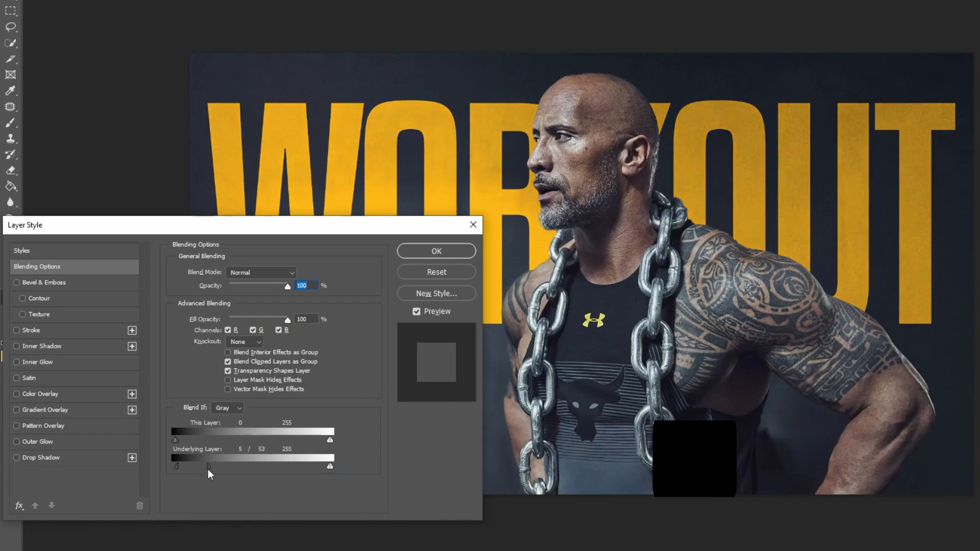
pyautogui.moveTo(177, 467); pyautogui.dragTo(188, 466)
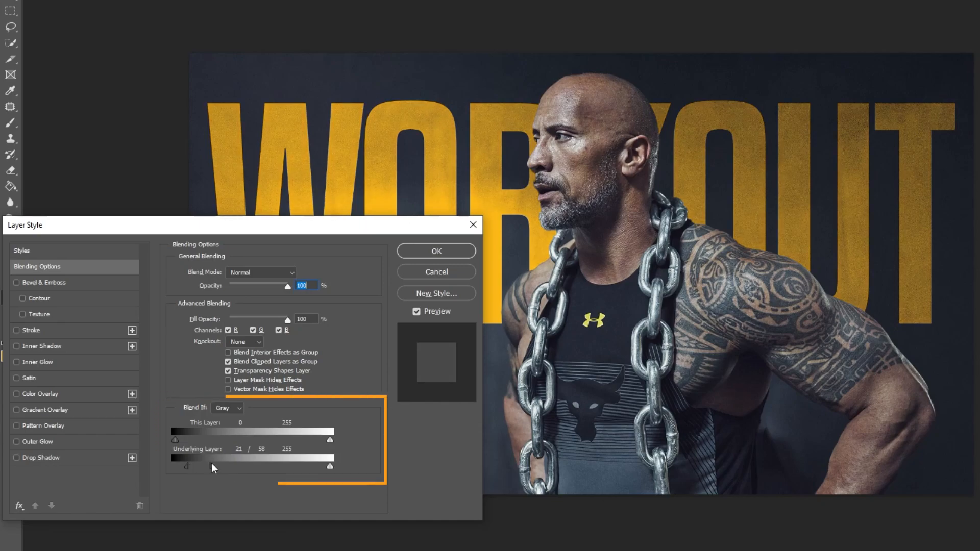
pyautogui.moveTo(186, 467); pyautogui.dragTo(215, 467)
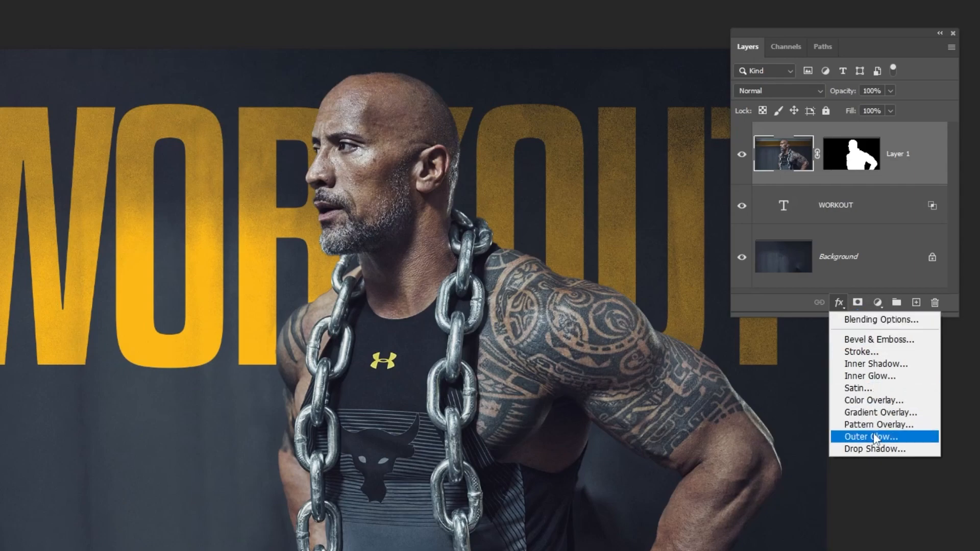
# Add a drop shadow to the man's layer, distance 17 px, size 38 px, with tuned opacity
pyautogui.click(878, 450)
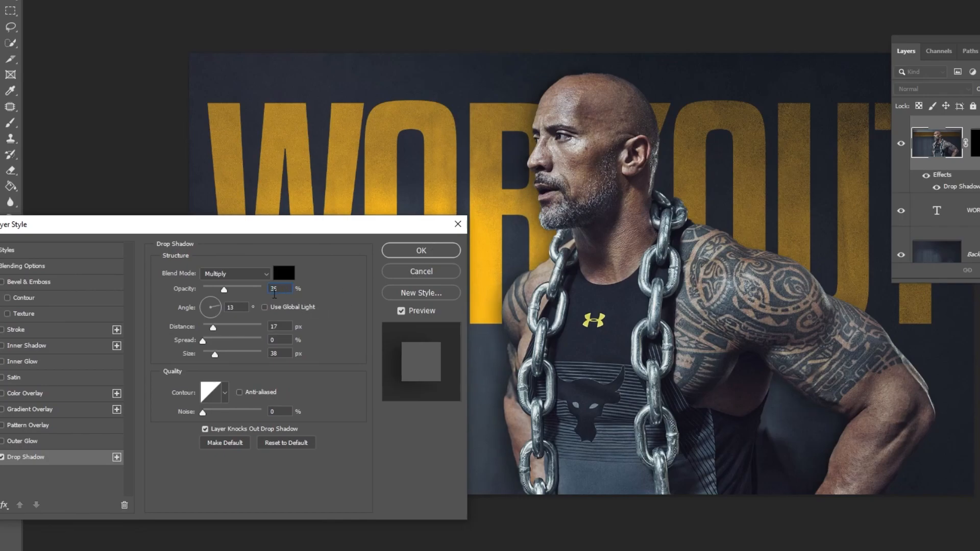
pyautogui.moveTo(223, 327); pyautogui.dragTo(210, 327)
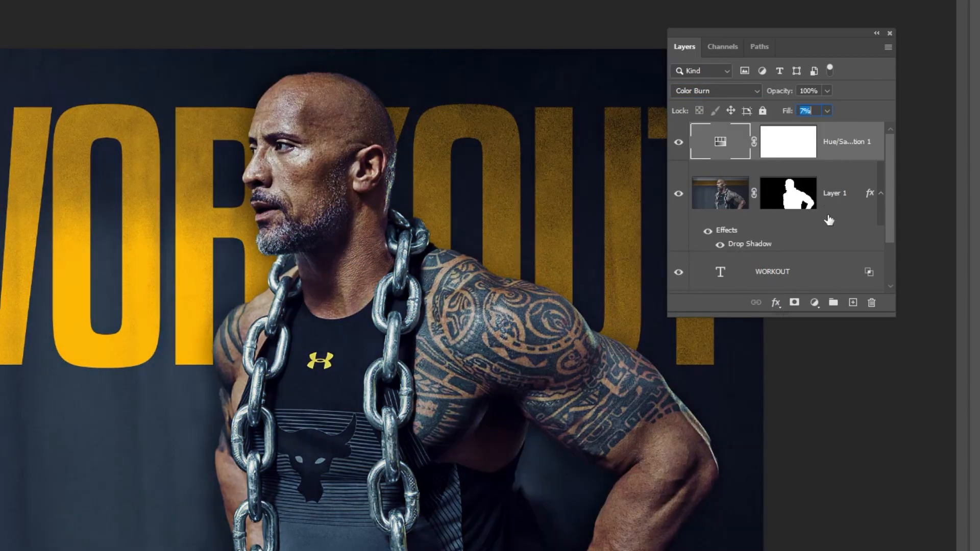
# Add a second Hue/Saturation adjustment layer set to Color Dodge
pyautogui.click(814, 302)
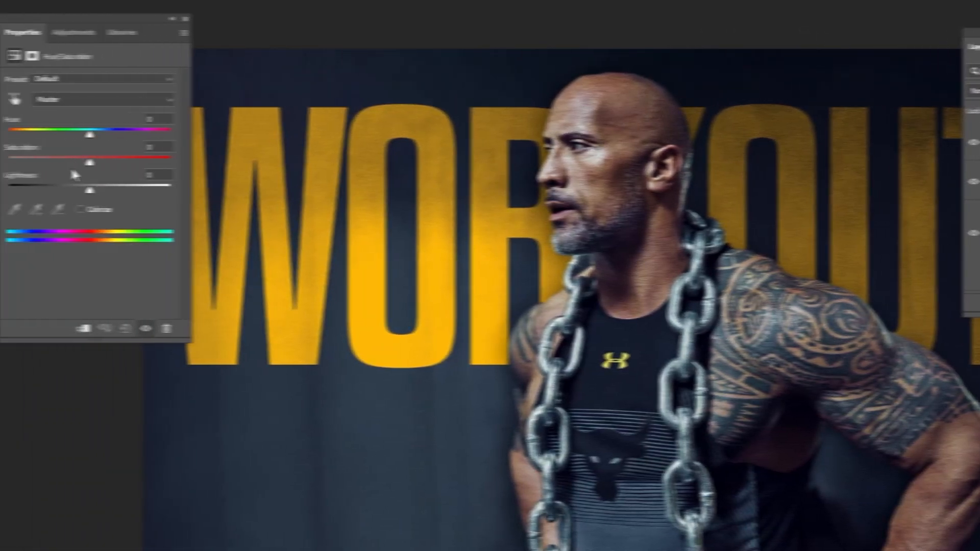
pyautogui.click(715, 90)
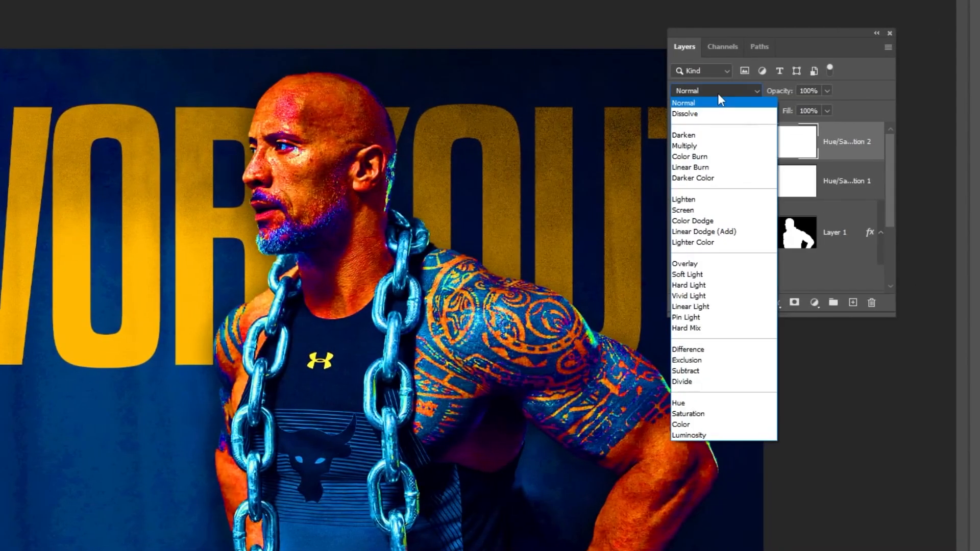
pyautogui.click(692, 220)
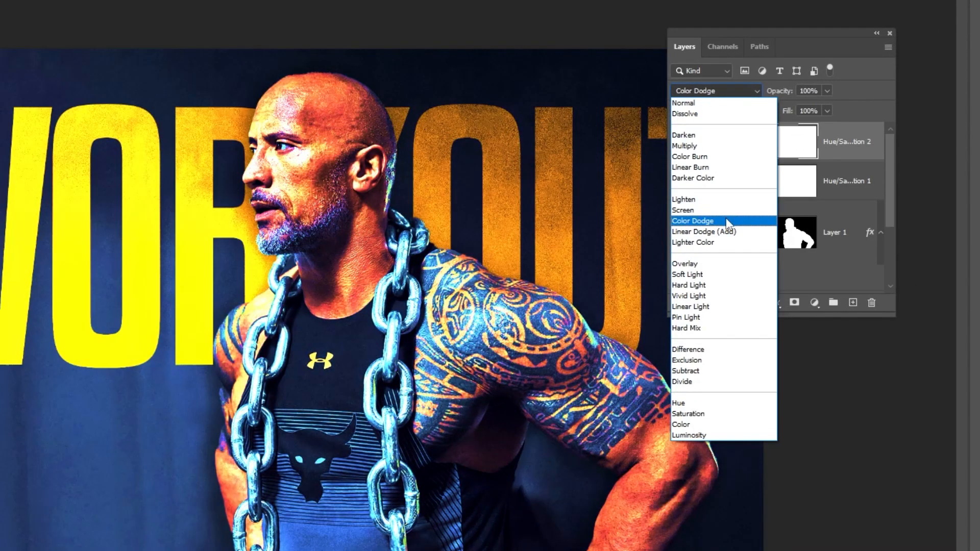